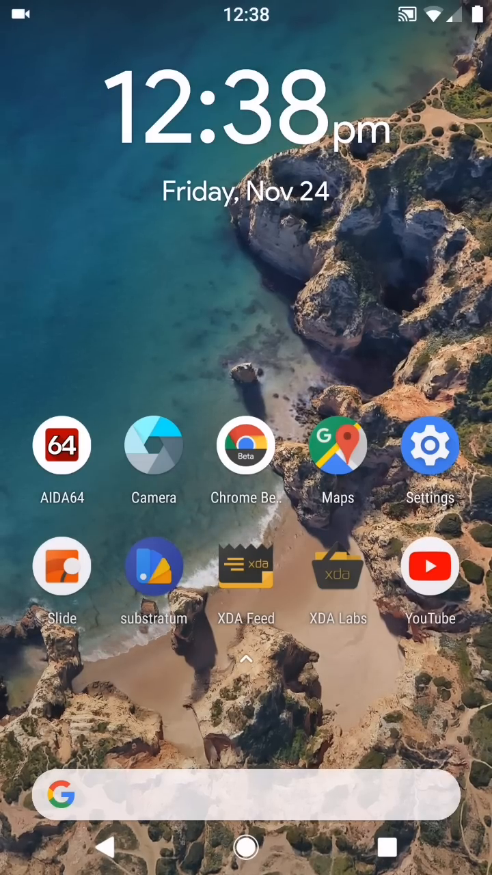
Step: Open Settings and go to the System page
click(429, 447)
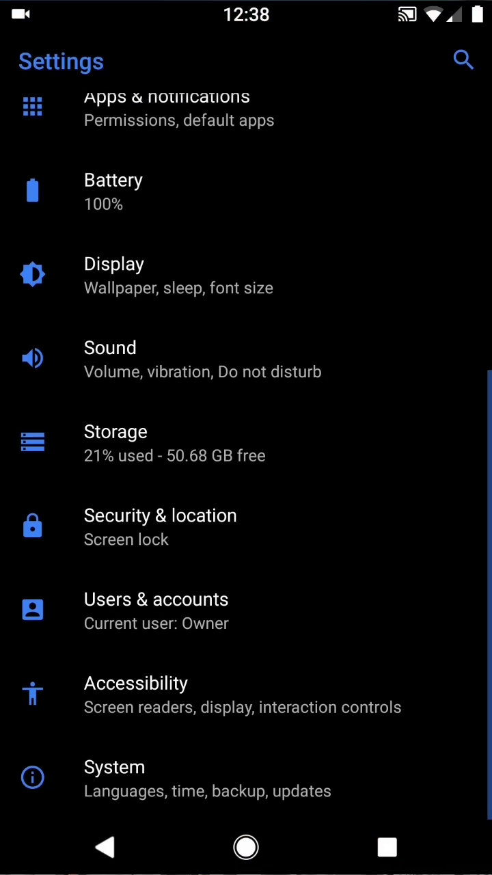
click(114, 767)
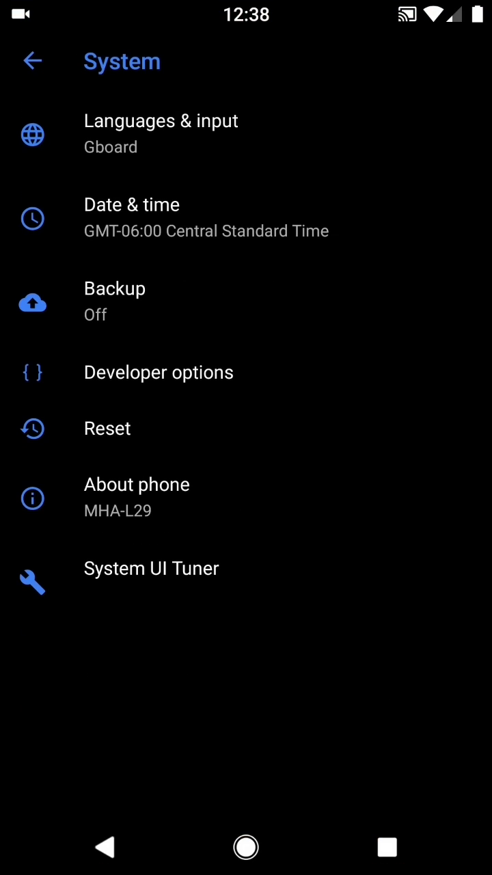
Step: Browse the xda-developers.com articles in Chrome, then return to the home screen
click(137, 484)
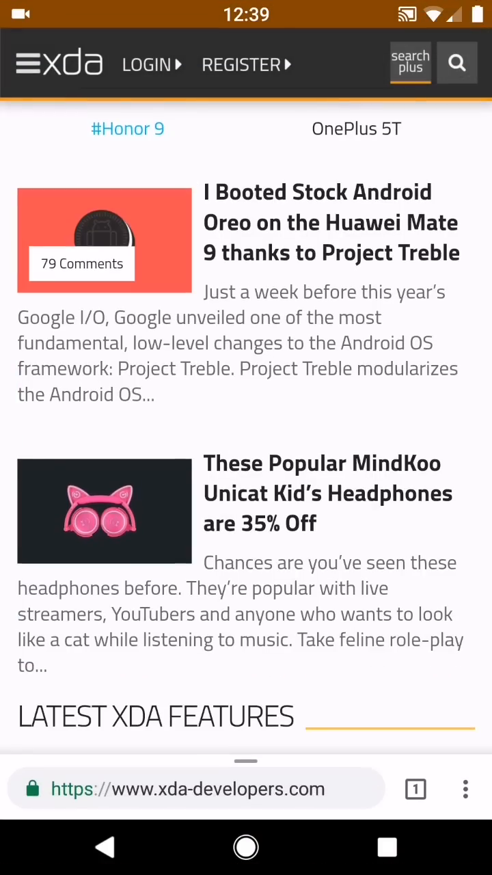
scroll(down, 3)
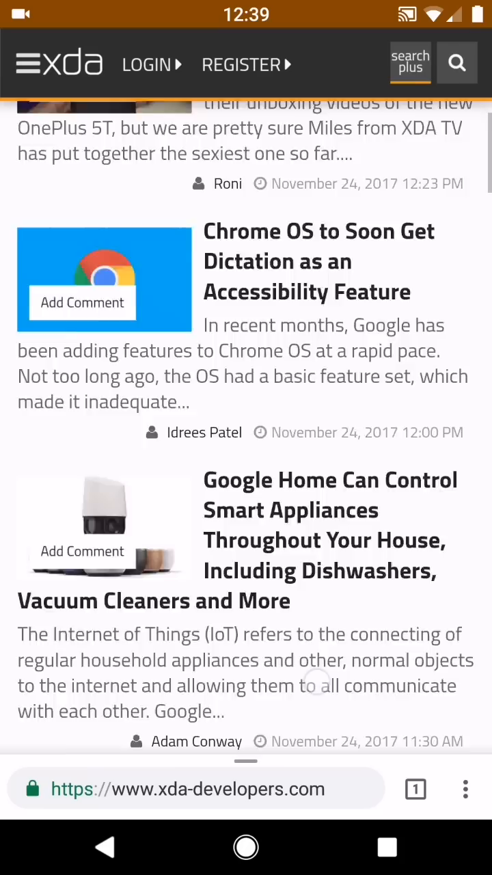
click(246, 846)
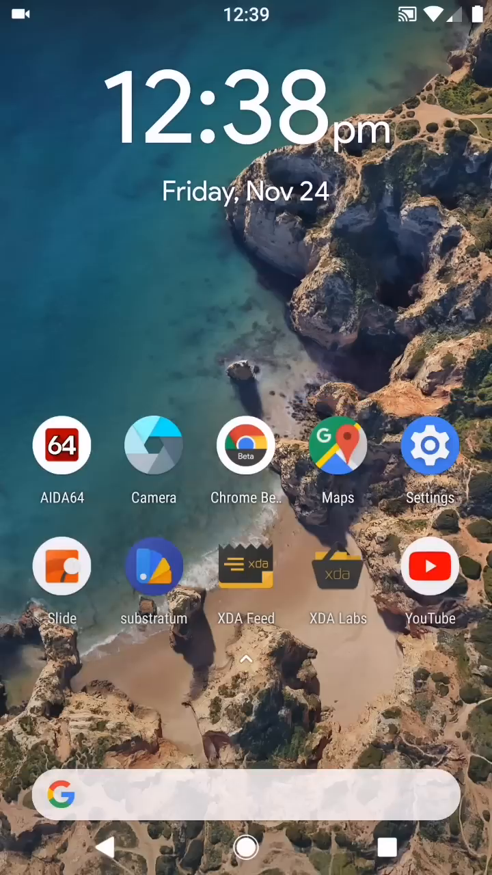
Step: Read the Project Treble comment thread in Slide for Reddit, then go home
click(338, 446)
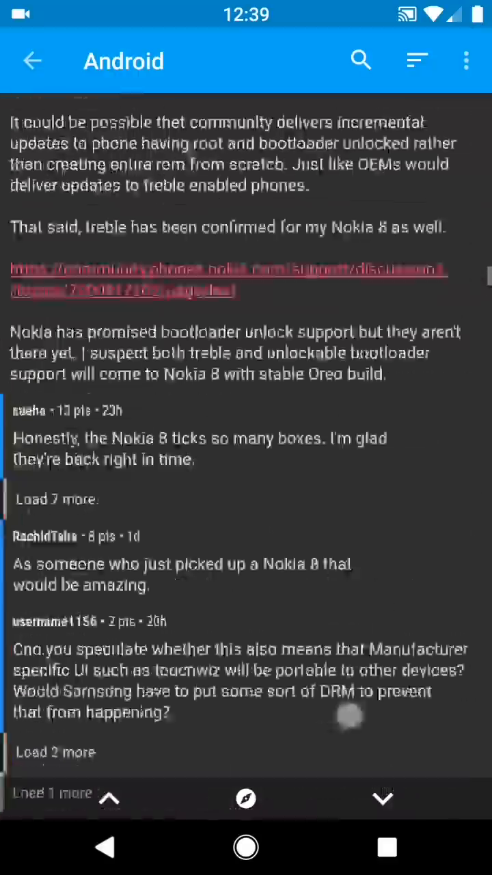
scroll(down, 3)
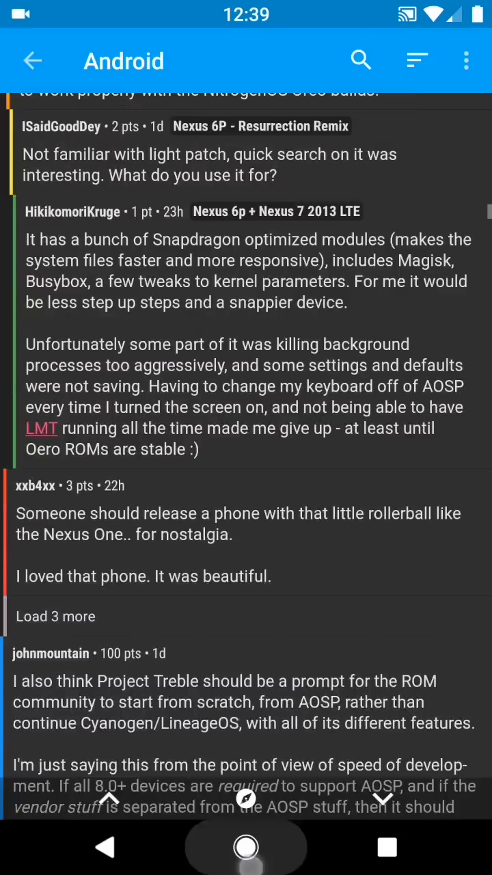
click(246, 866)
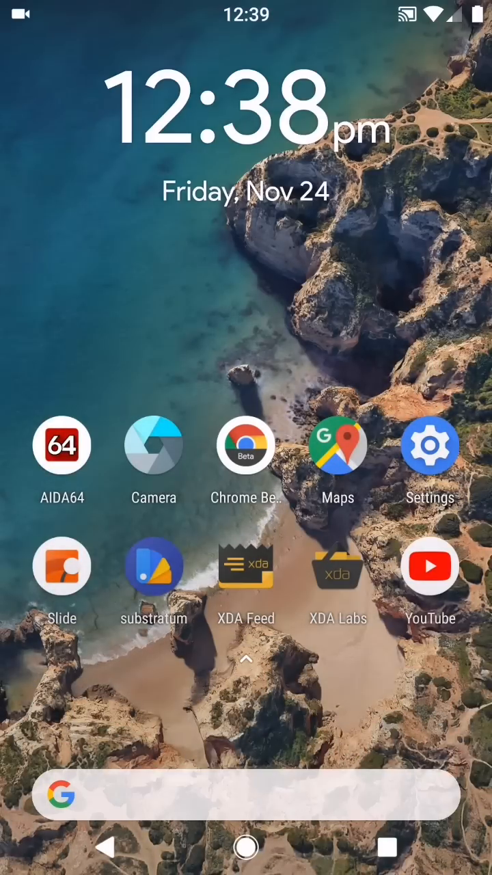
Step: Launch YouTube from the home screen icons to reach its recommended feed
click(246, 565)
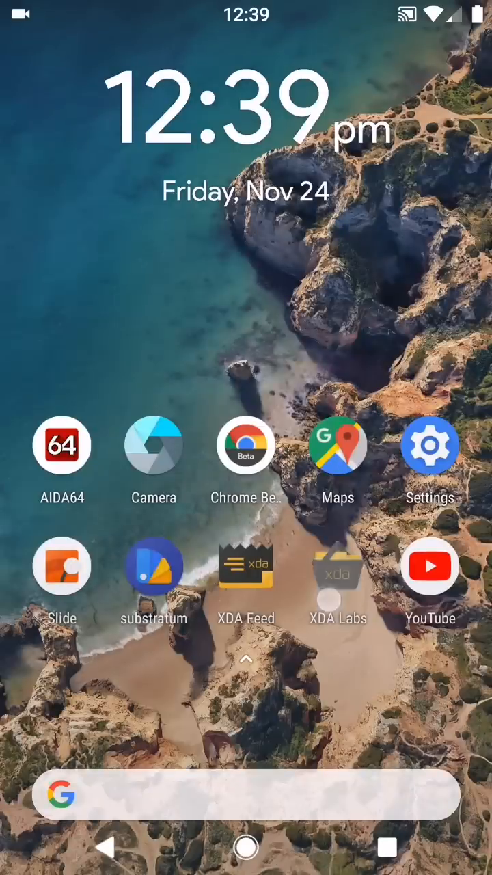
click(337, 567)
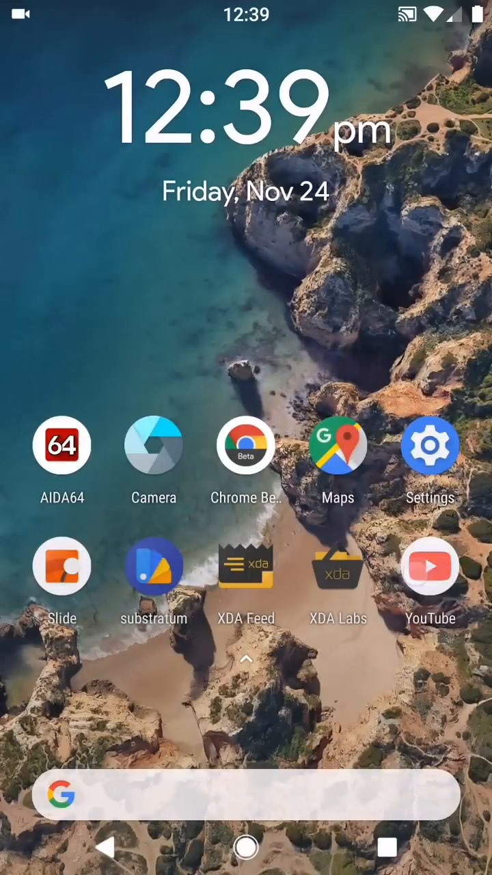
click(430, 567)
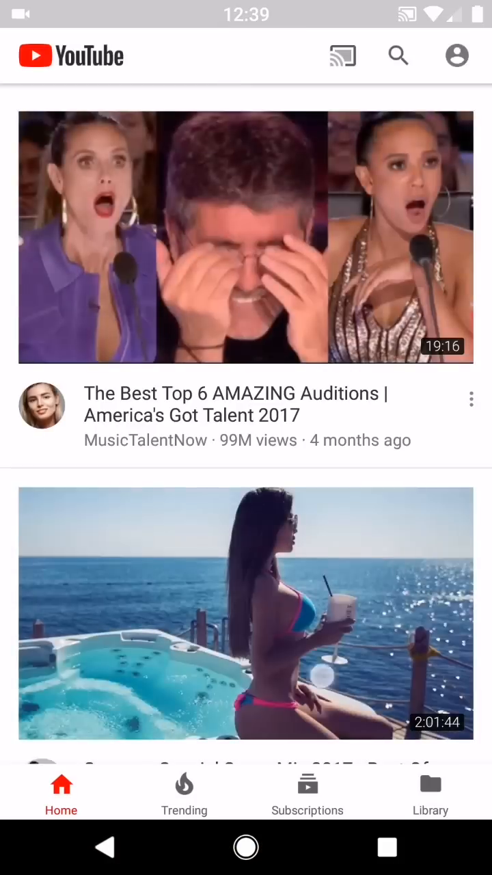